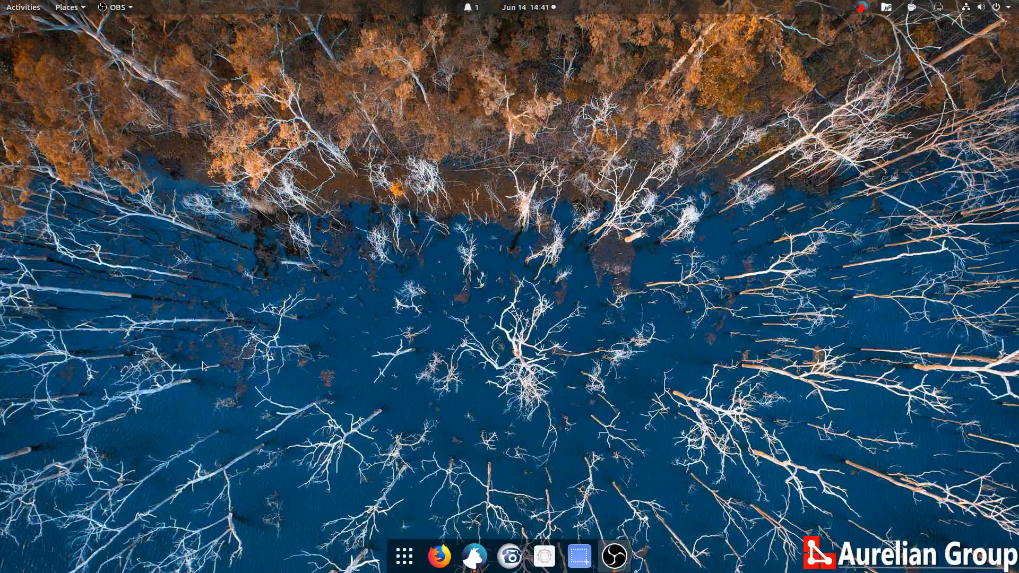
{"action": "mouse_move", "coordinate": [376, 376]}
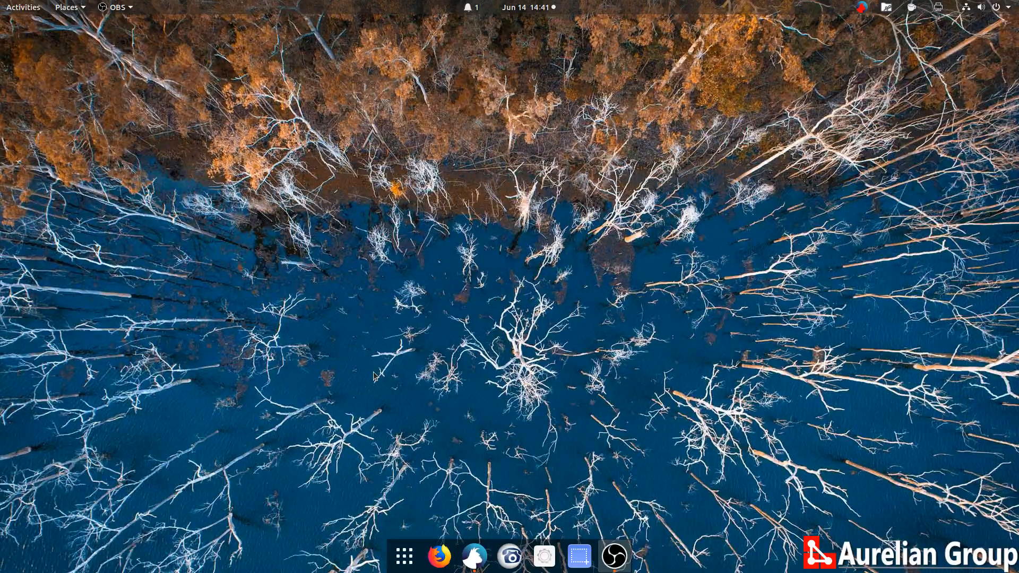
- Launch a terminal and open the user's crontab for editing with crontab -e
{"action": "left_click", "coordinate": [613, 556]}
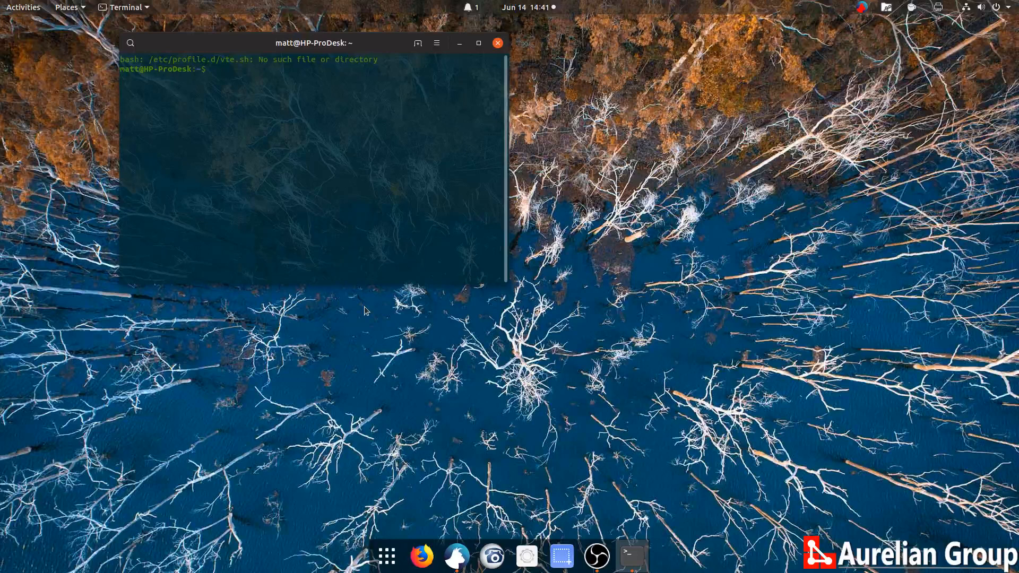
{"action": "type", "text": "crontab"}
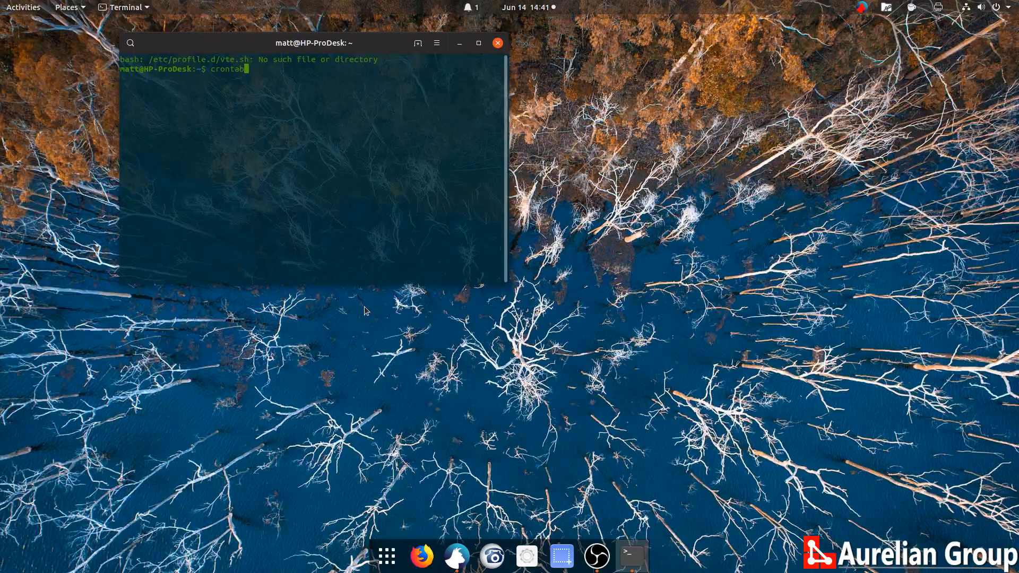
{"action": "type", "text": "-e"}
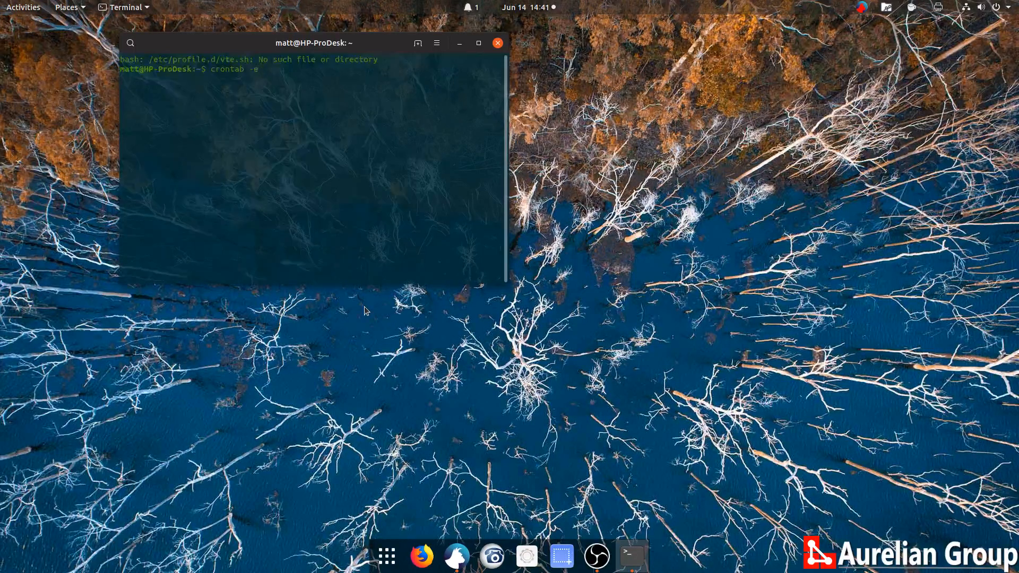
{"action": "key", "text": "Return"}
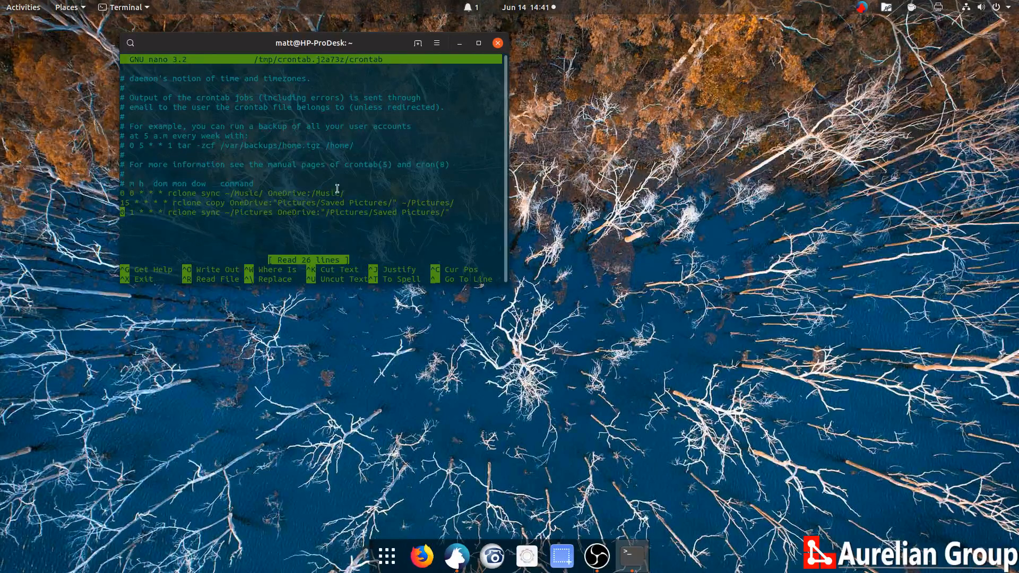
{"action": "mouse_move", "coordinate": [365, 197]}
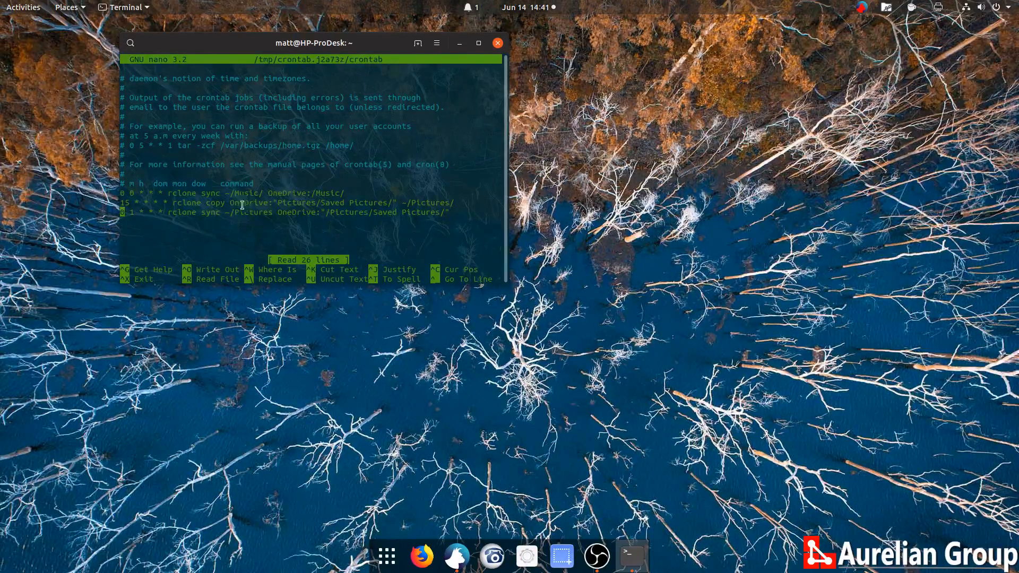
{"action": "mouse_move", "coordinate": [321, 228]}
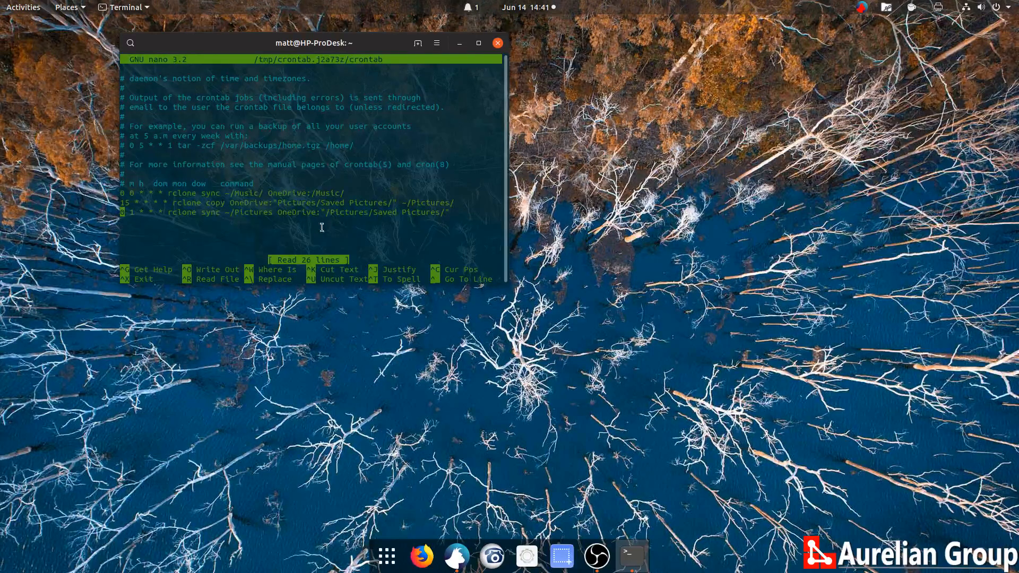
{"action": "mouse_move", "coordinate": [416, 209]}
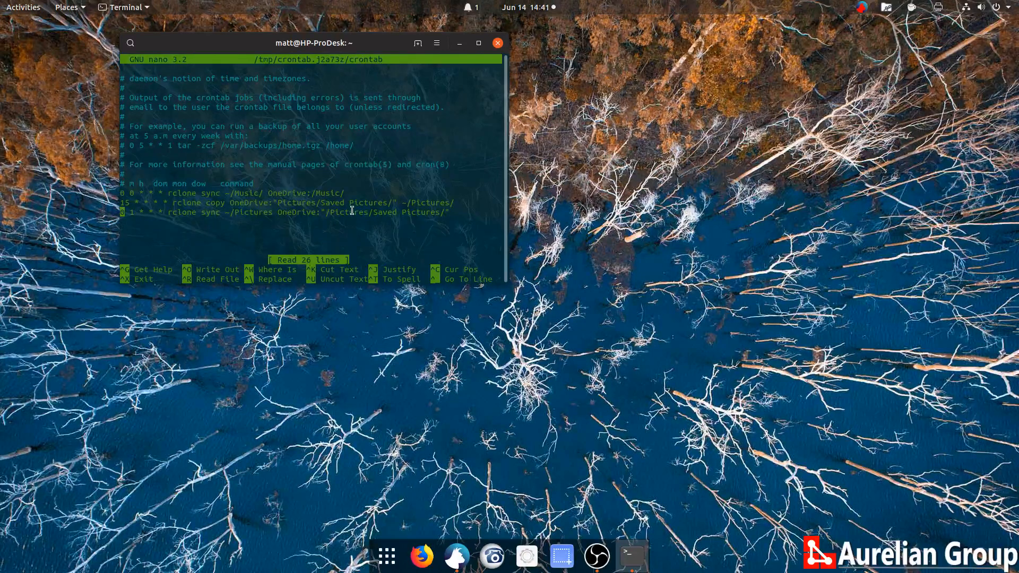
{"action": "mouse_move", "coordinate": [406, 207]}
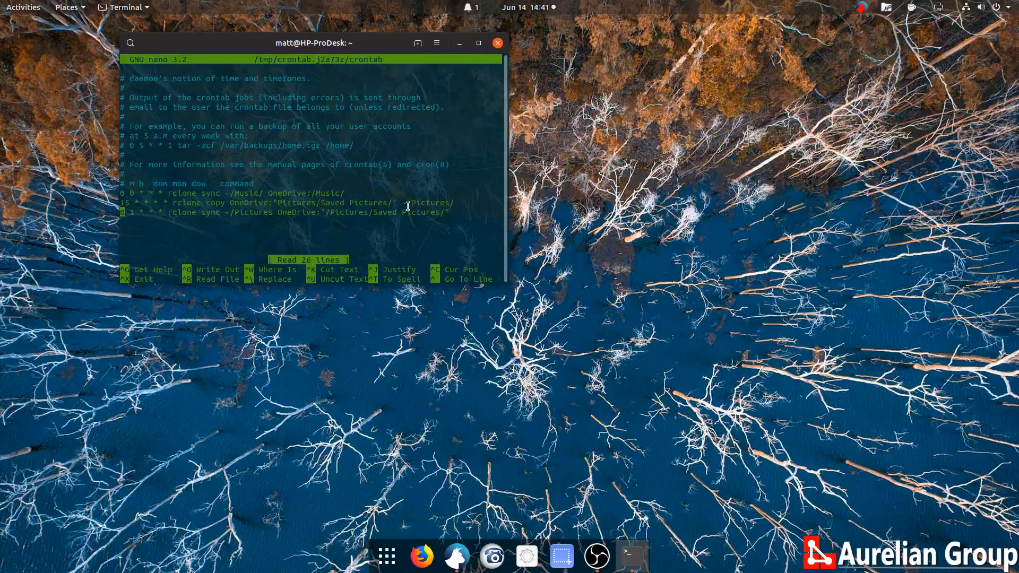
{"action": "mouse_move", "coordinate": [414, 219]}
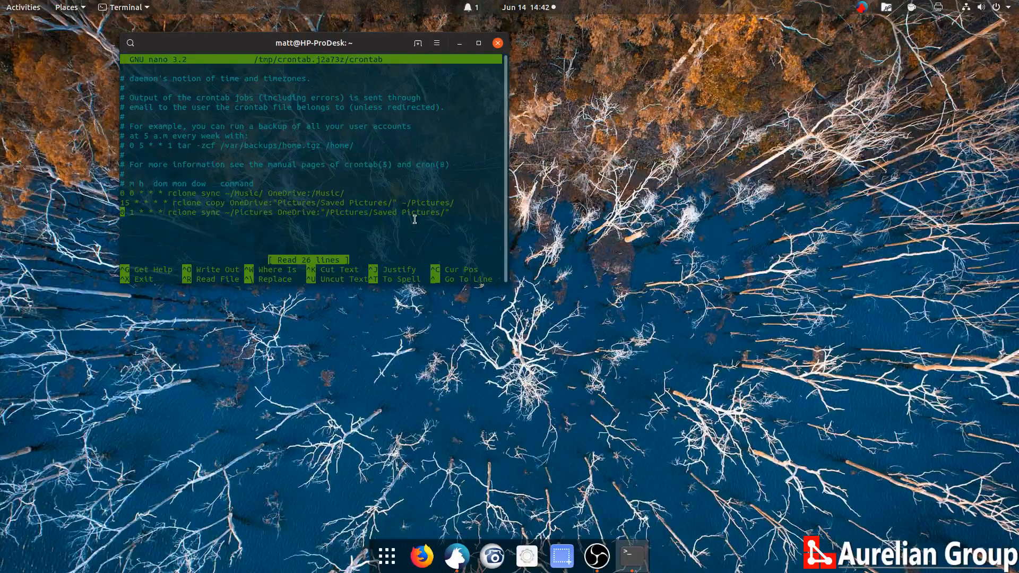
{"action": "mouse_move", "coordinate": [99, 214]}
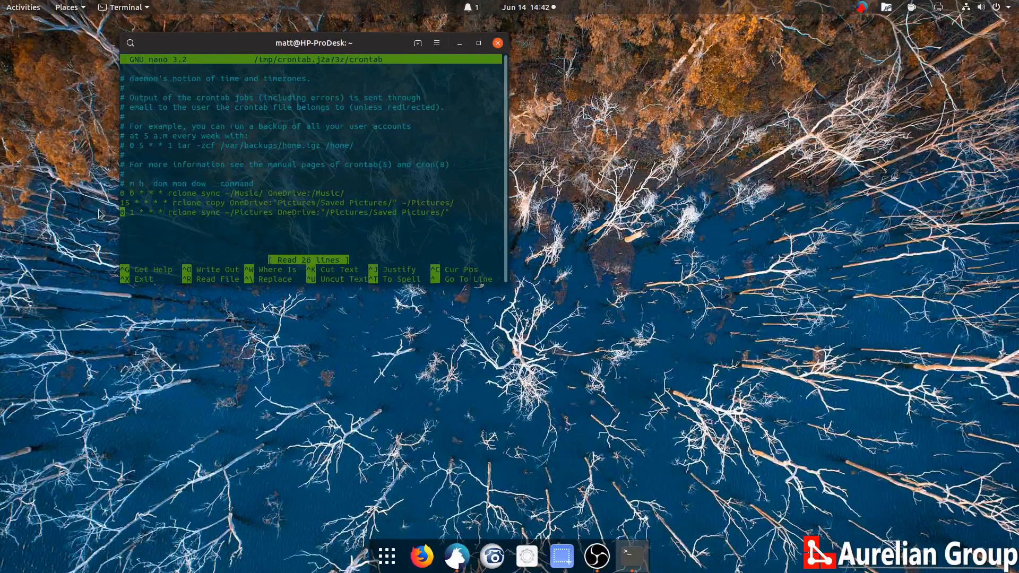
{"action": "mouse_move", "coordinate": [250, 229]}
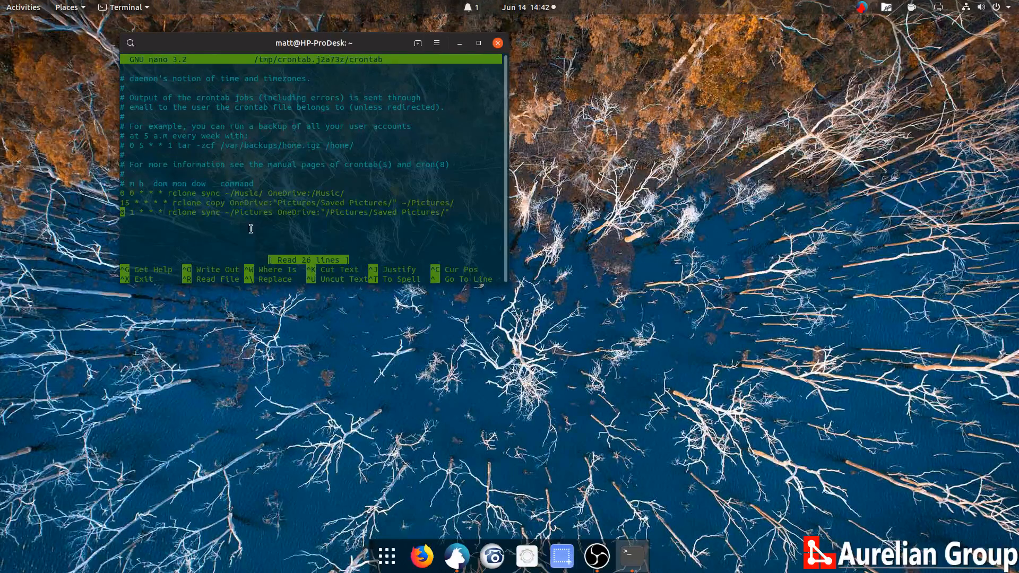
{"action": "mouse_move", "coordinate": [214, 214]}
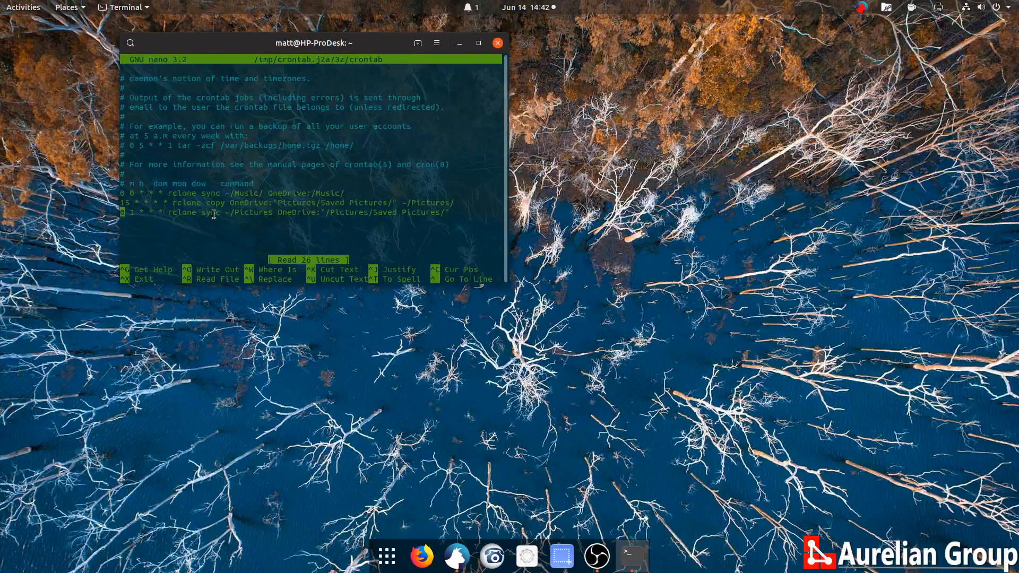
{"action": "mouse_move", "coordinate": [255, 213]}
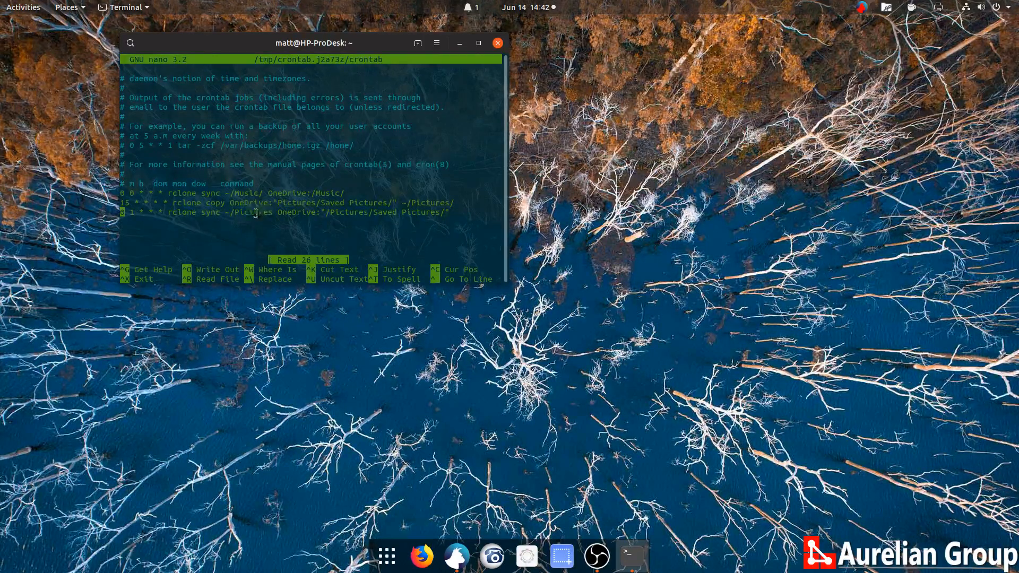
{"action": "mouse_move", "coordinate": [377, 222]}
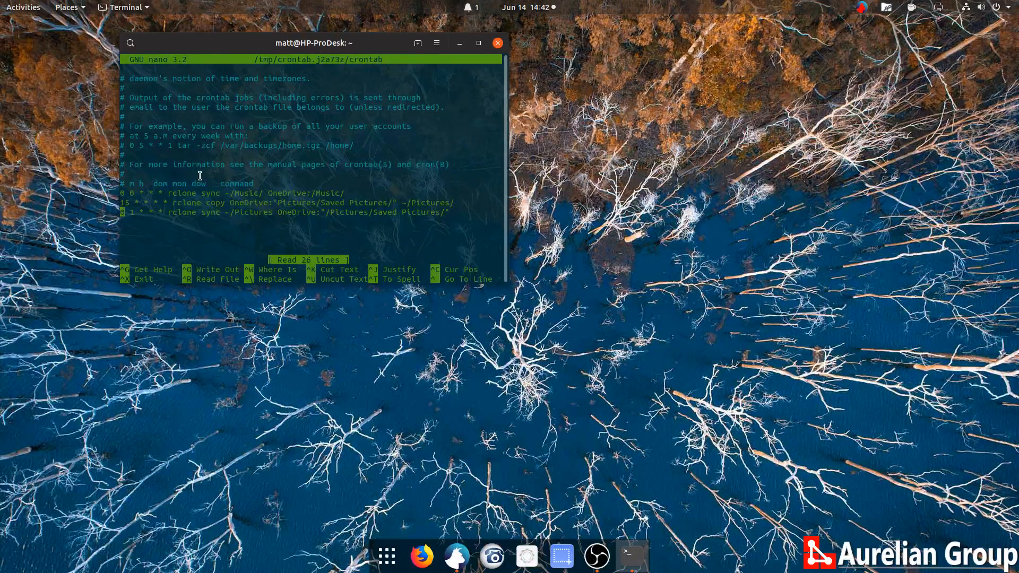
{"action": "mouse_move", "coordinate": [234, 190]}
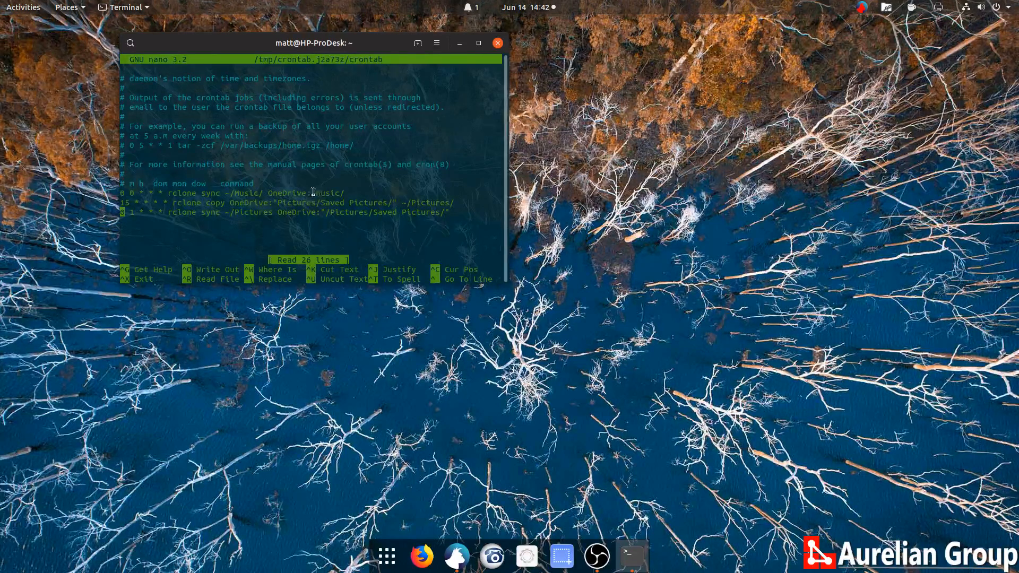
{"action": "mouse_move", "coordinate": [243, 188]}
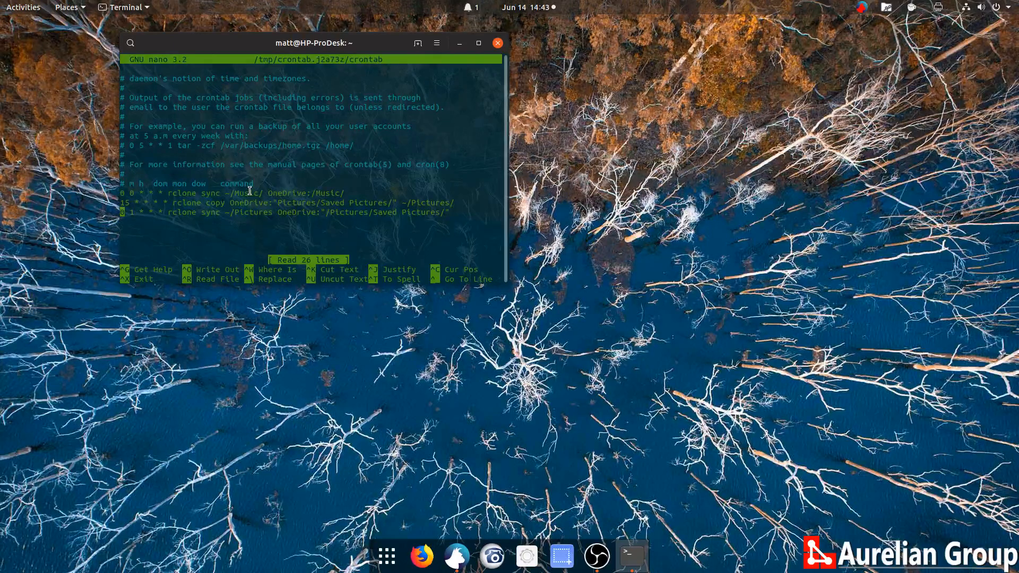
{"action": "mouse_move", "coordinate": [214, 160]}
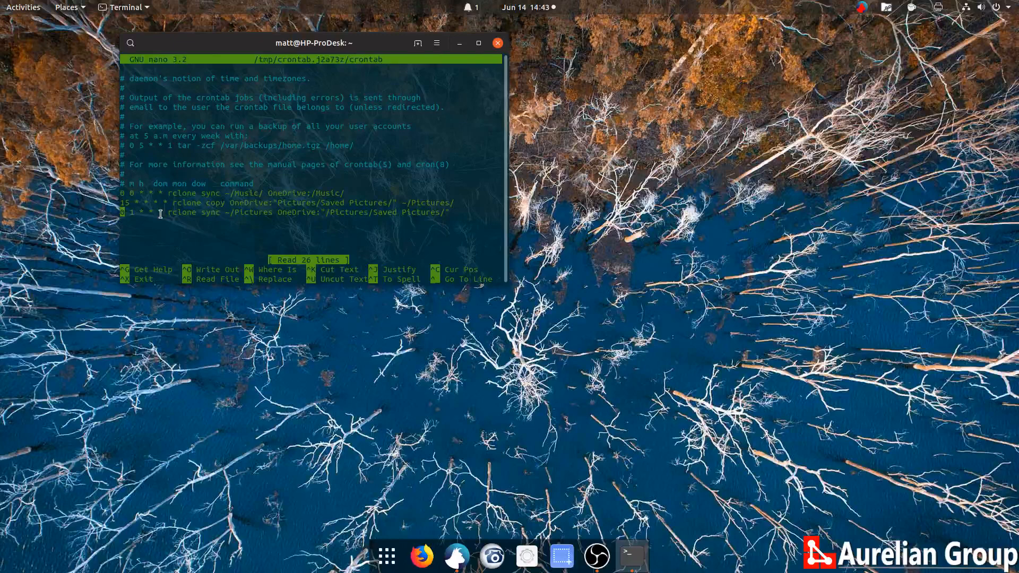
{"action": "mouse_move", "coordinate": [109, 276]}
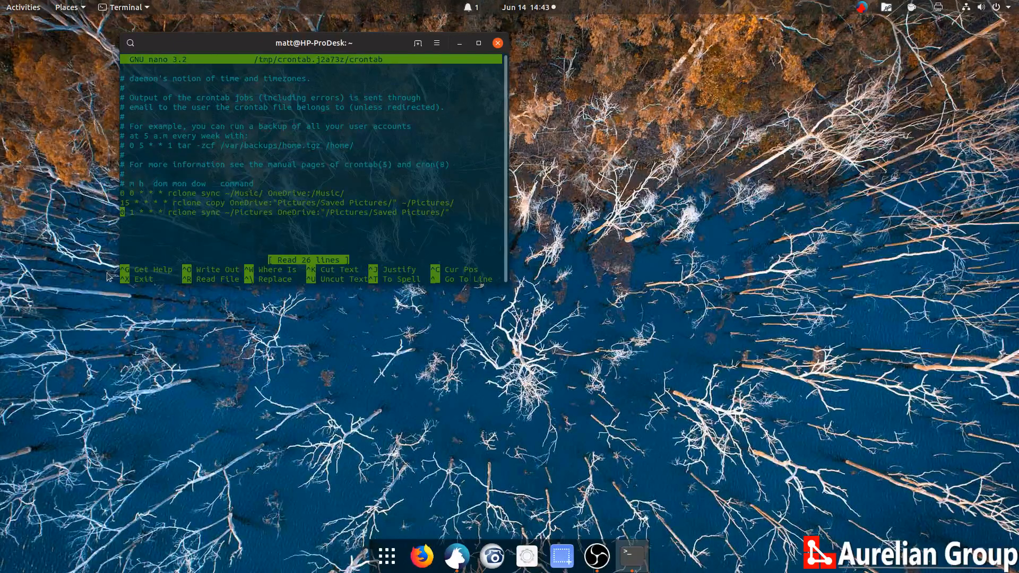
{"action": "mouse_move", "coordinate": [181, 188]}
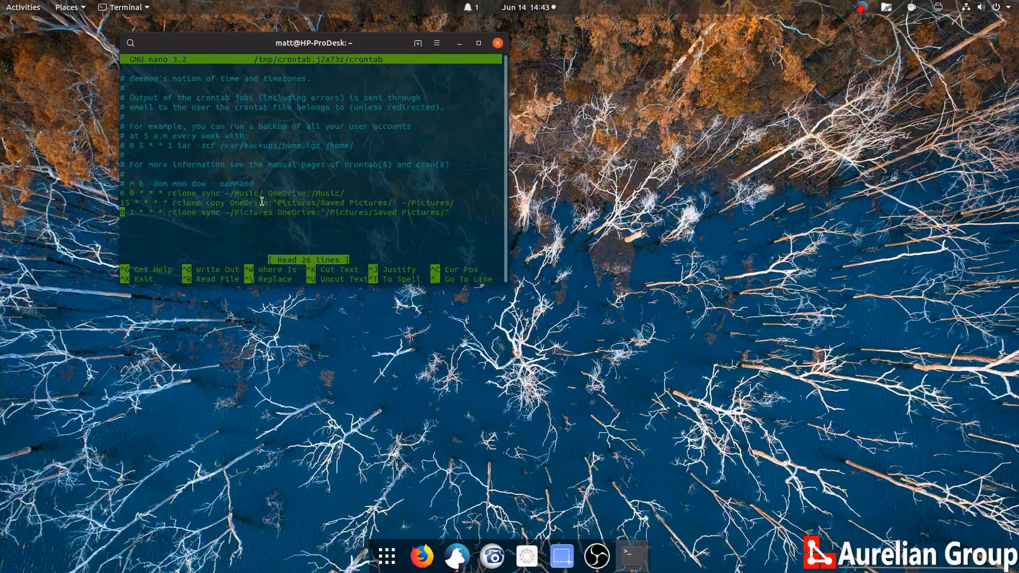
{"action": "mouse_move", "coordinate": [179, 200]}
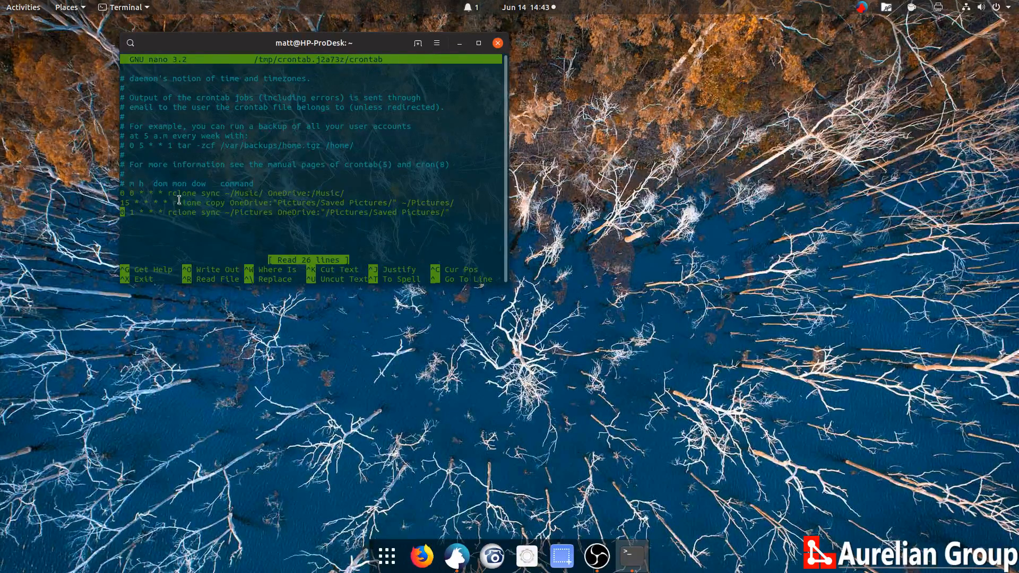
{"action": "mouse_move", "coordinate": [371, 193]}
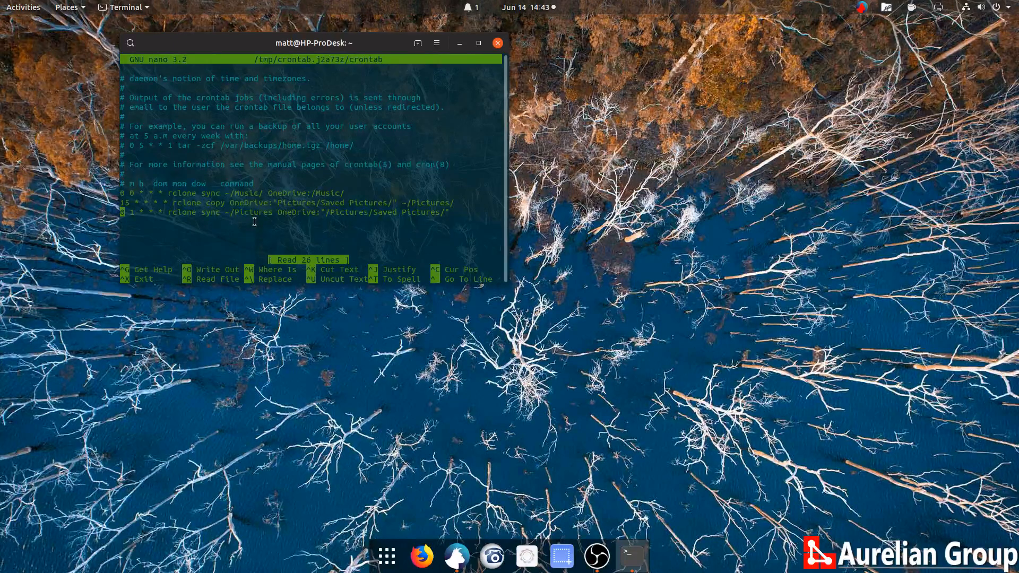
{"action": "mouse_move", "coordinate": [242, 233]}
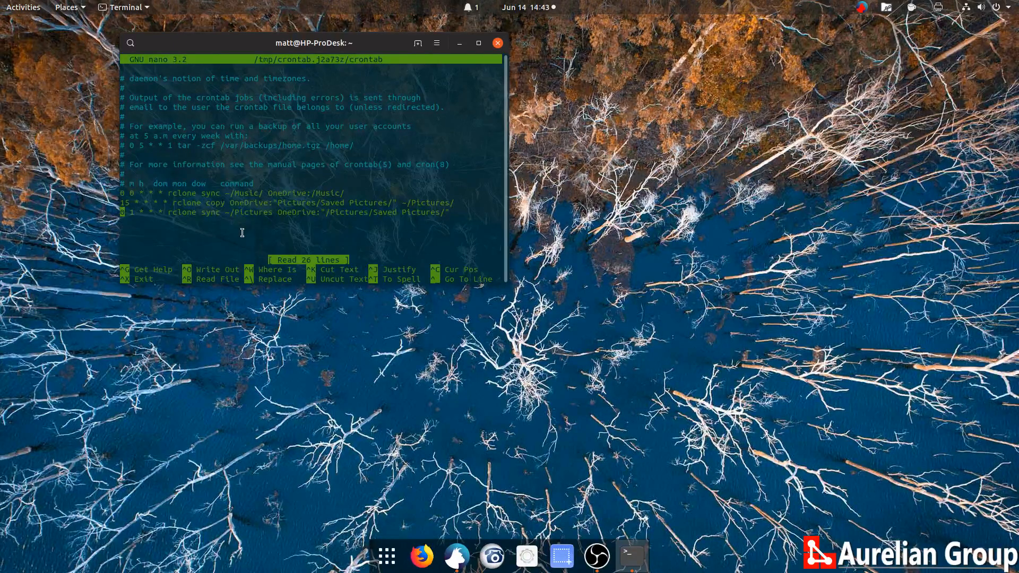